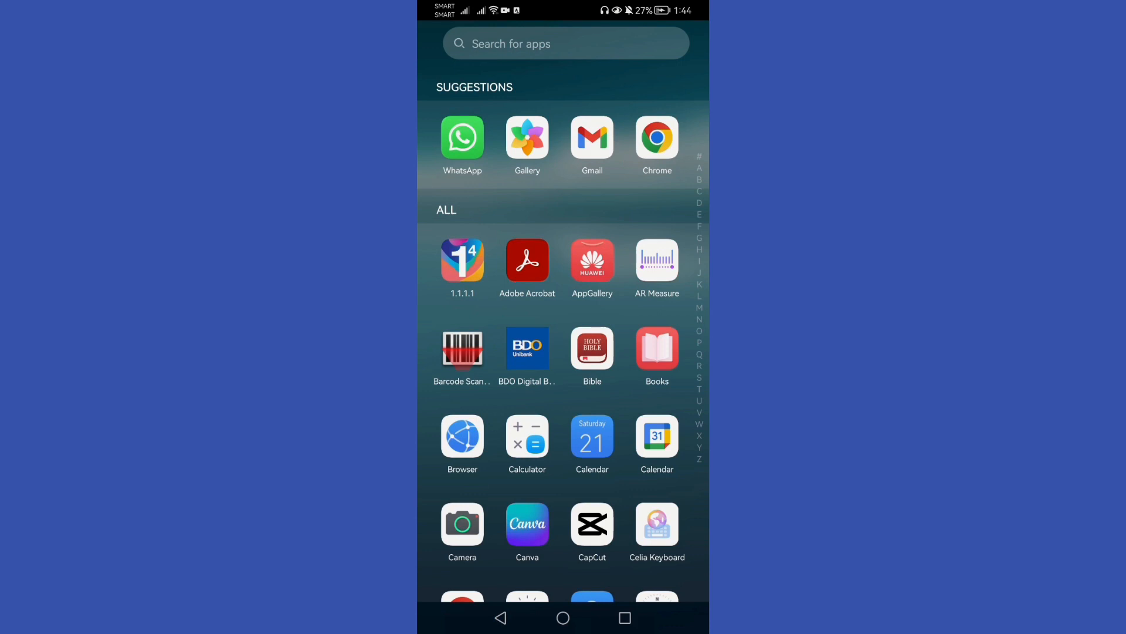
Launch WhatsApp from the app drawer and enter the 'Message yourself' chat
left_click(462, 137)
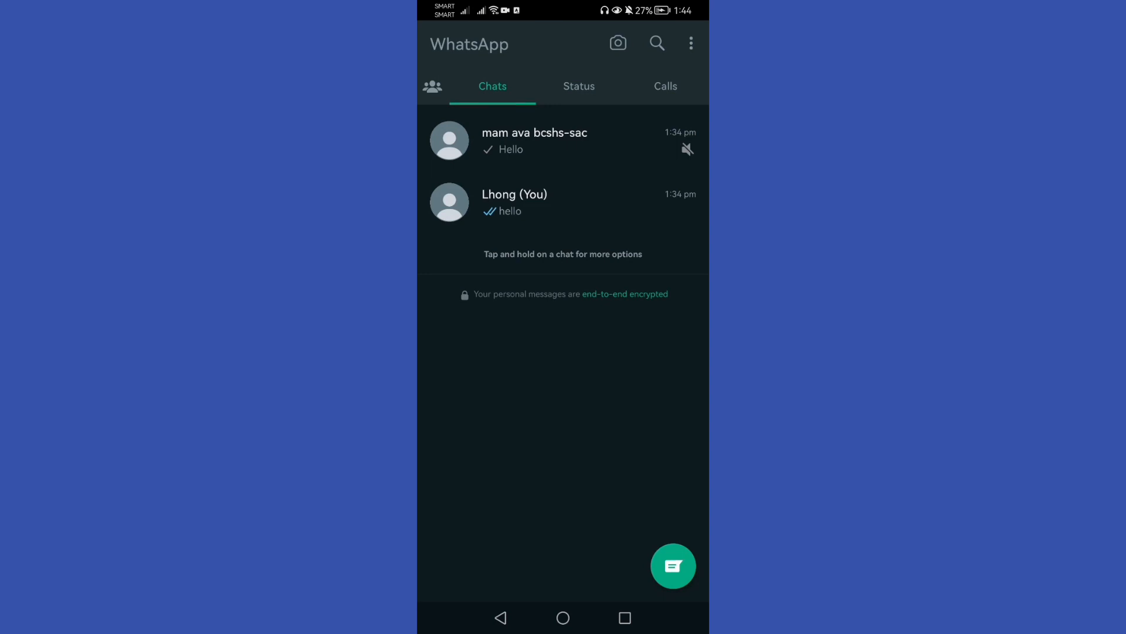
left_click(537, 202)
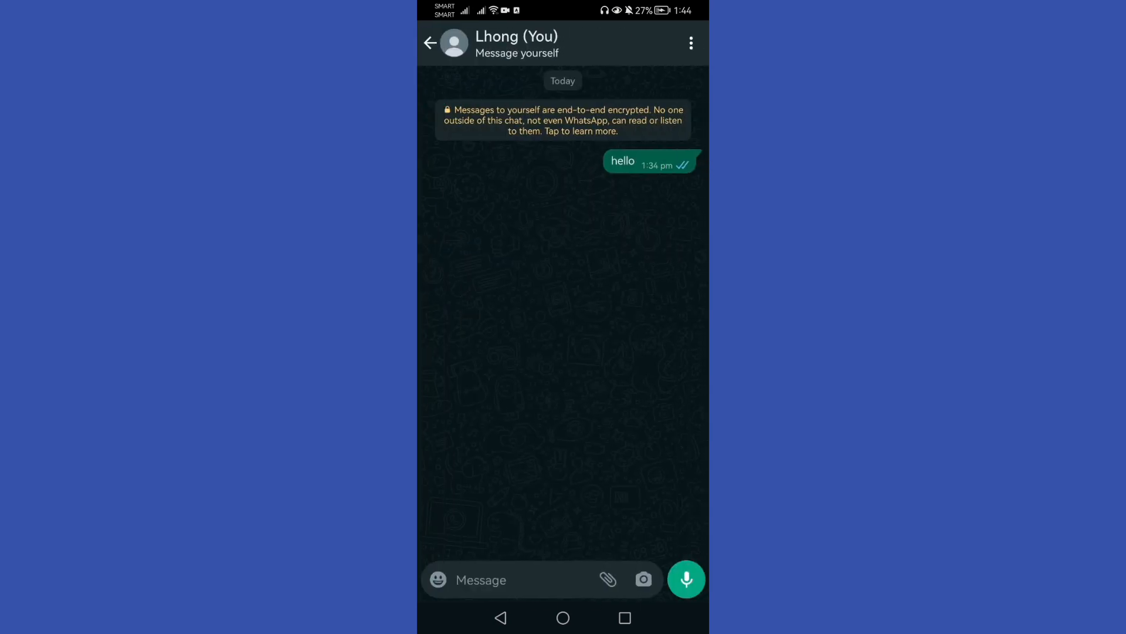
Export the self-chat via the options menu's More > Export chat, reaching the share sheet
left_click(691, 43)
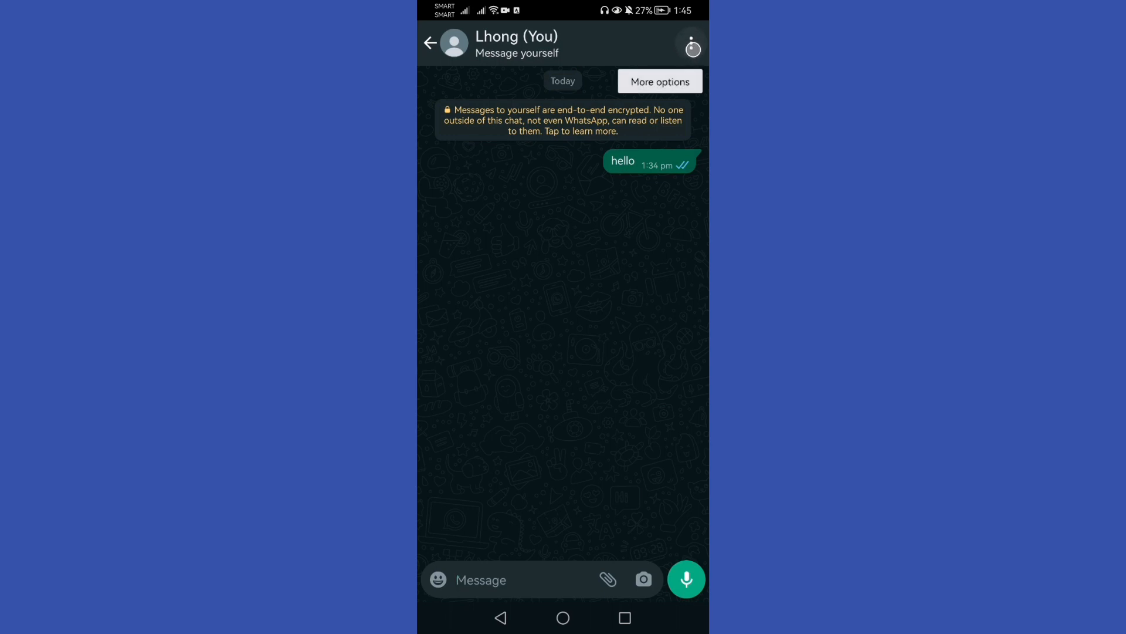
left_click(692, 44)
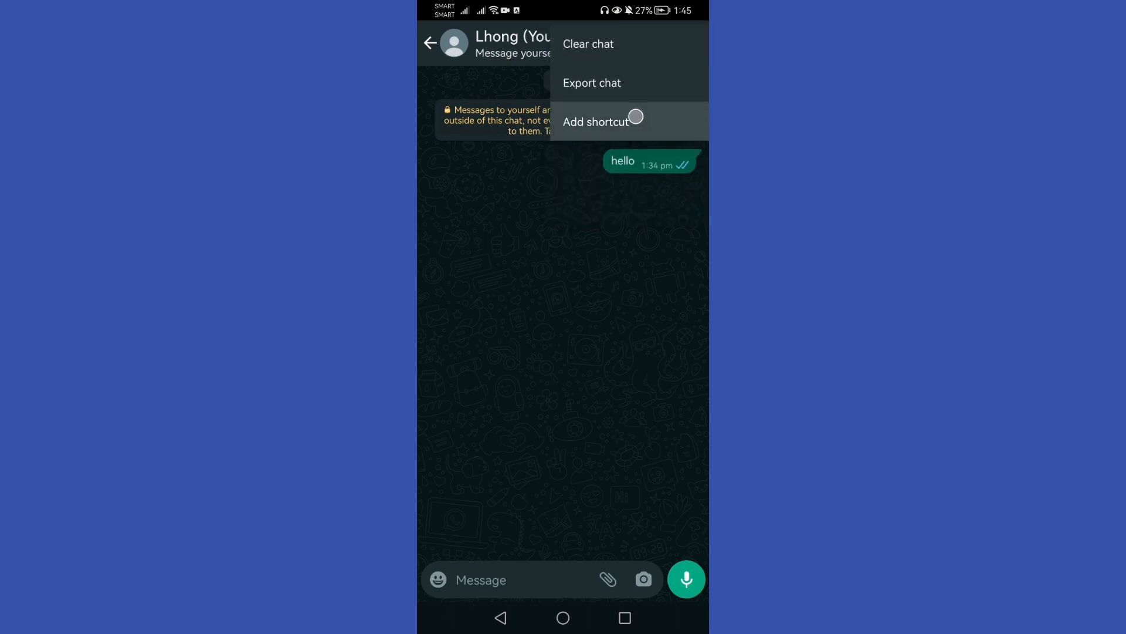
left_click(591, 82)
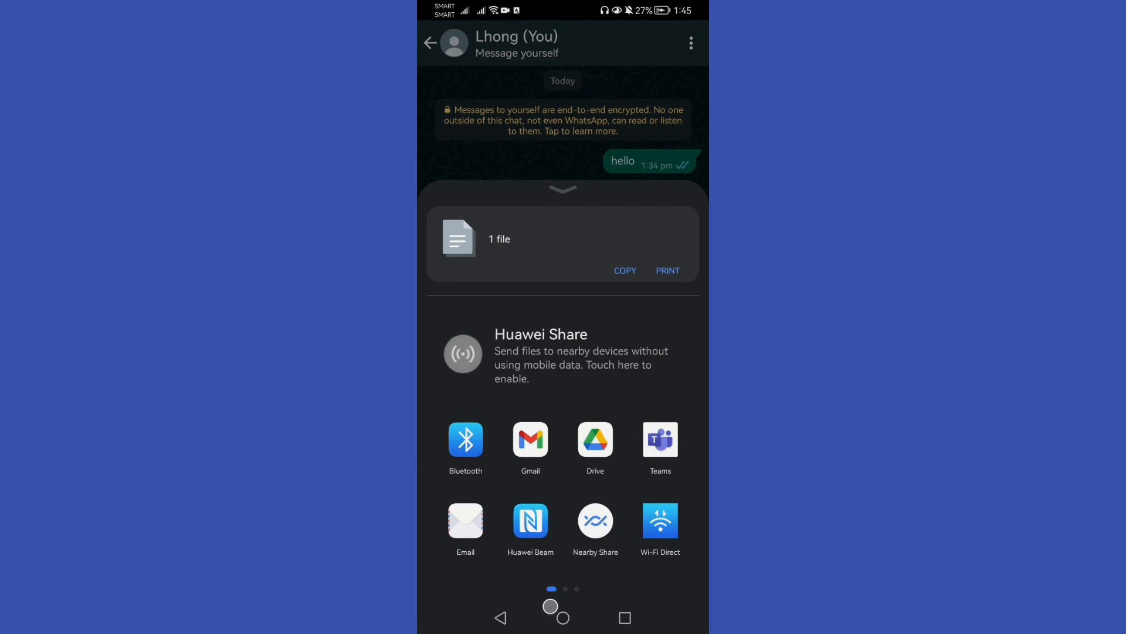
Share the exported chat file through Gmail so it arrives as an email in the inbox
left_click(595, 439)
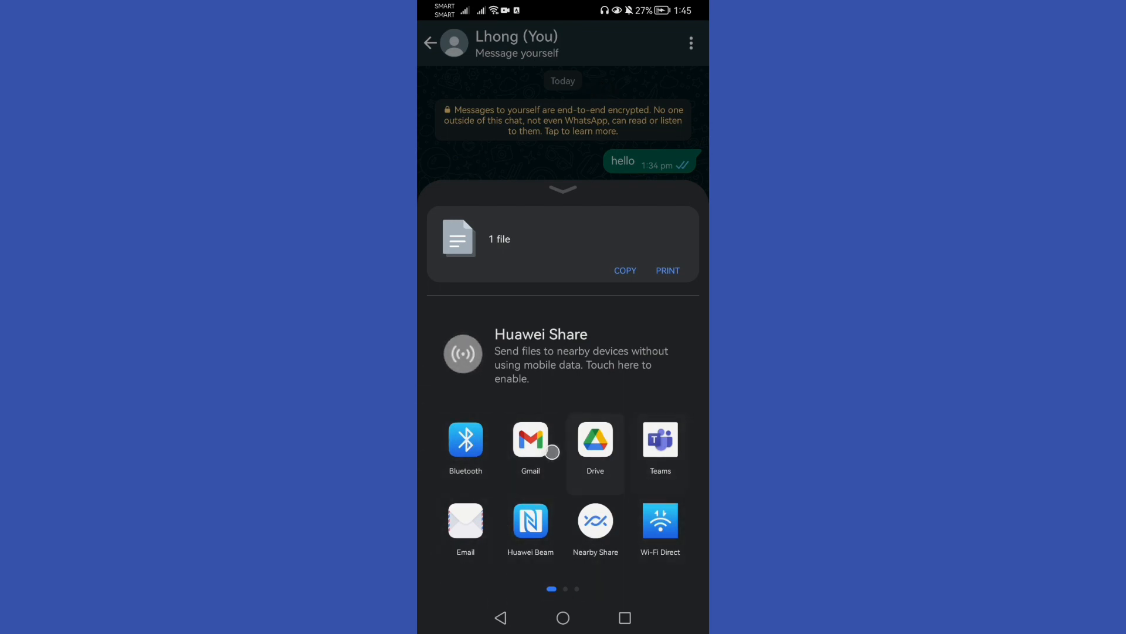
left_click(530, 439)
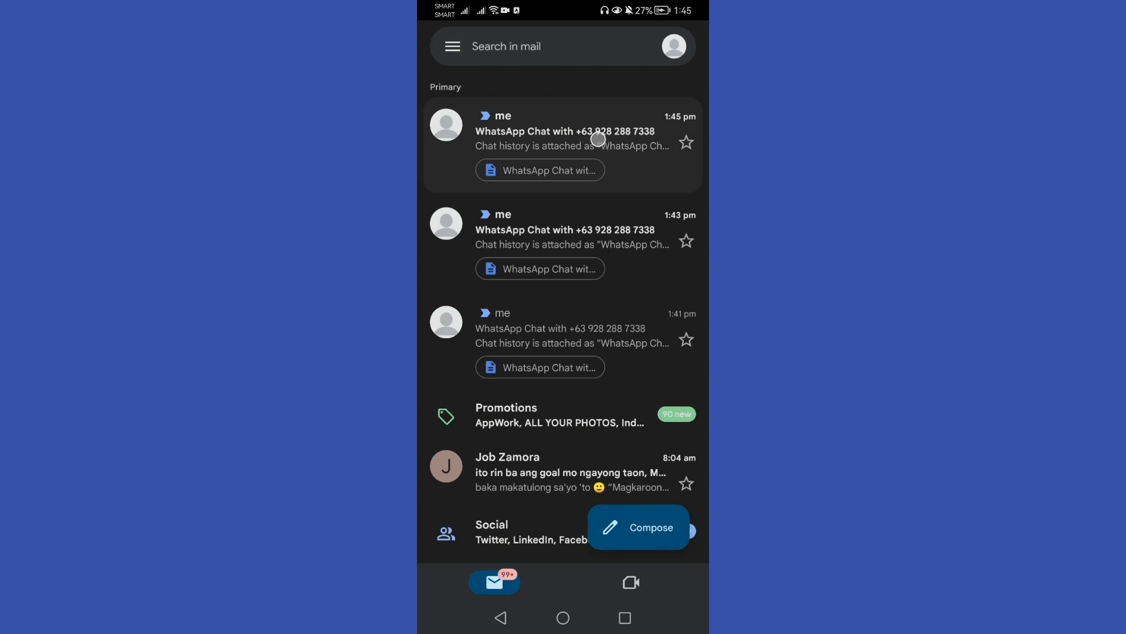
Download the .txt attachment from the newest 'WhatsApp Chat with…' email, then return to the home screen
left_click(573, 141)
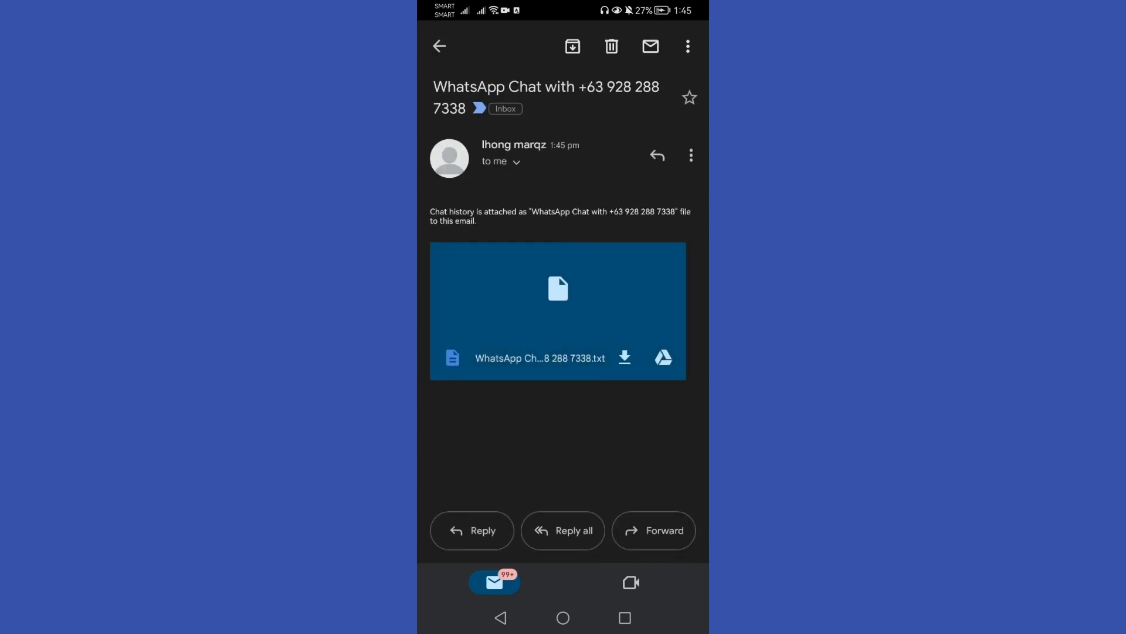
left_click(625, 357)
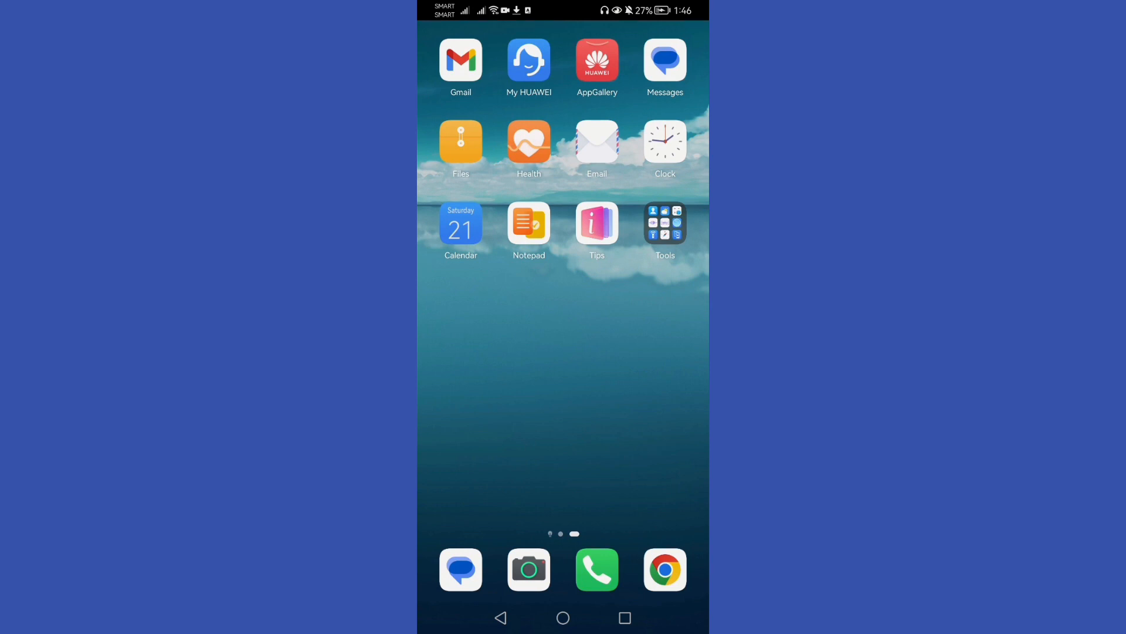
left_click(564, 406)
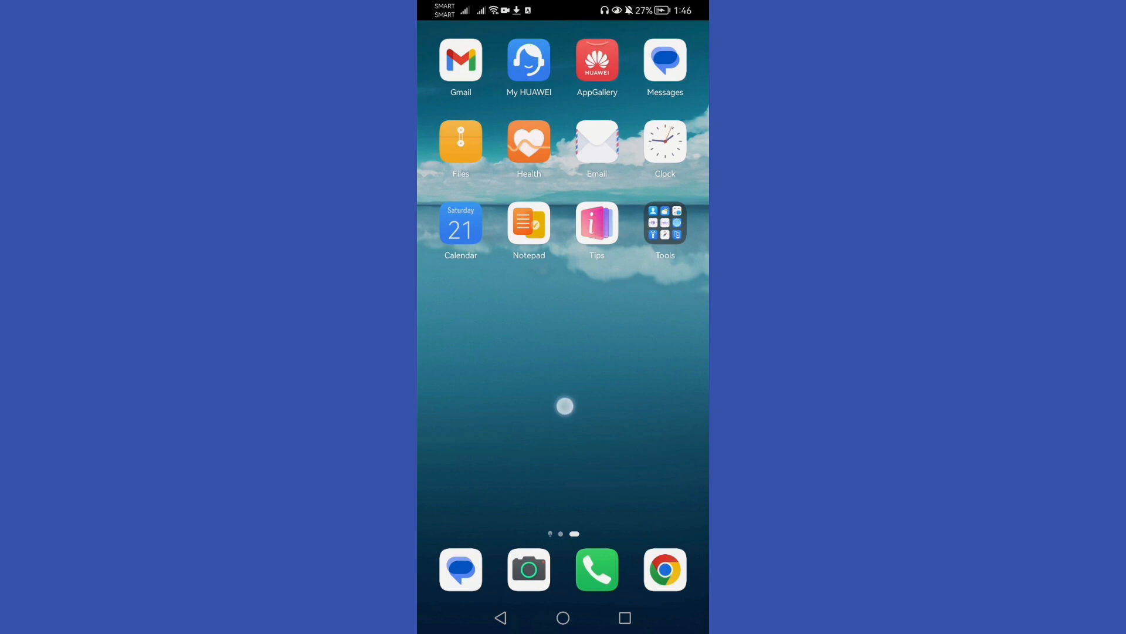